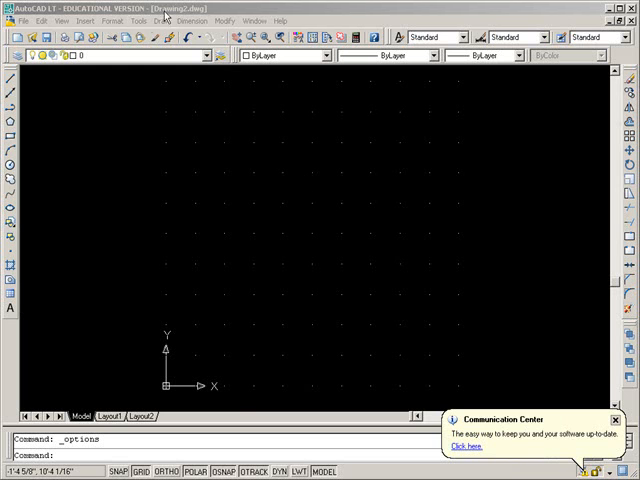
# Open the Options dialog from the Tools menu
pyautogui.click(148, 20)
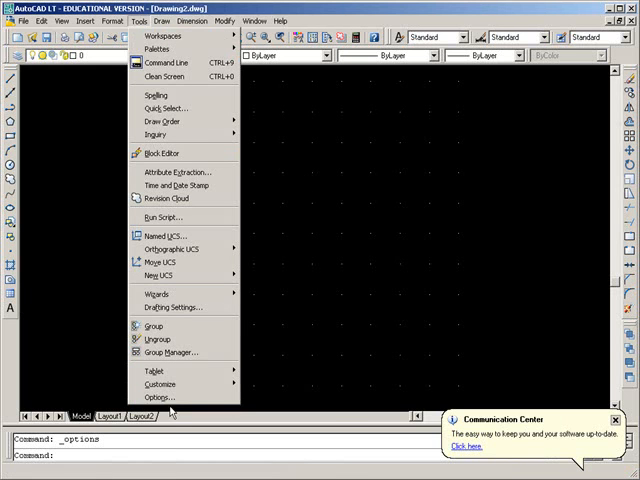
pyautogui.click(164, 396)
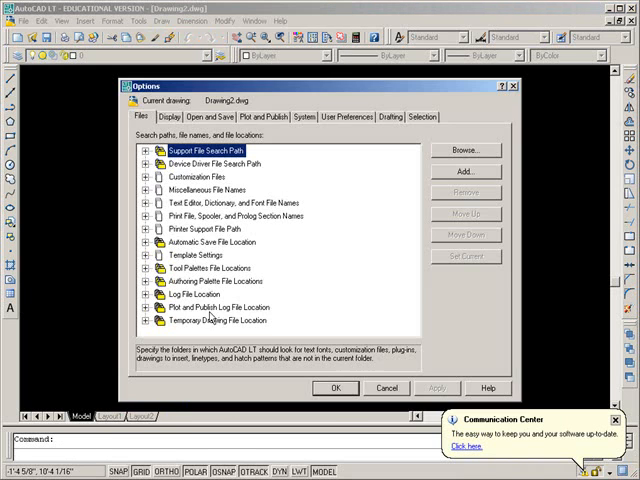
# In Display > Colors, set the uniform background colour to White and apply it
pyautogui.click(172, 116)
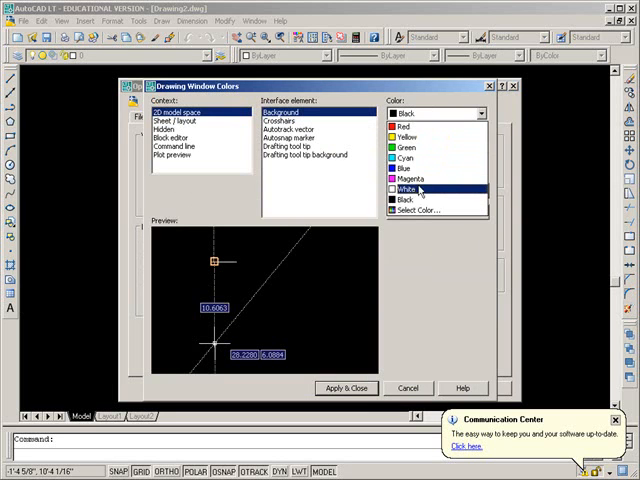
pyautogui.click(420, 188)
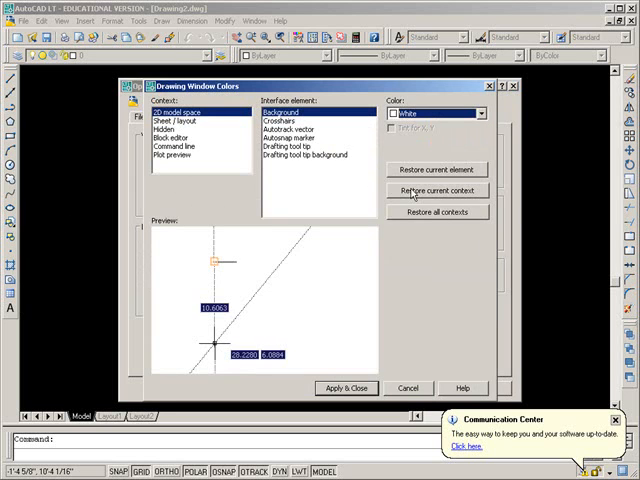
pyautogui.moveTo(358, 390)
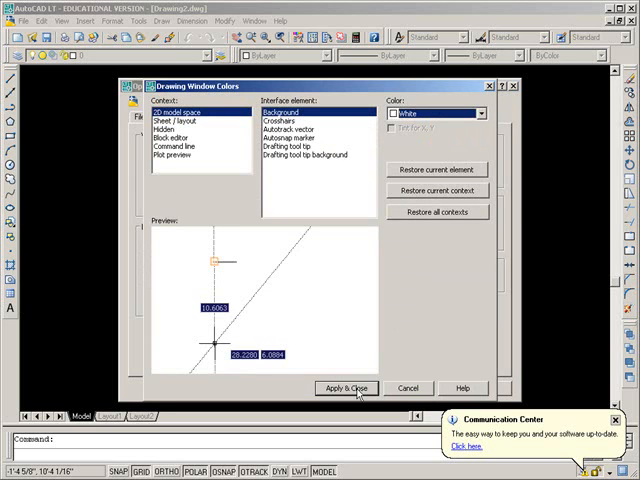
pyautogui.click(346, 388)
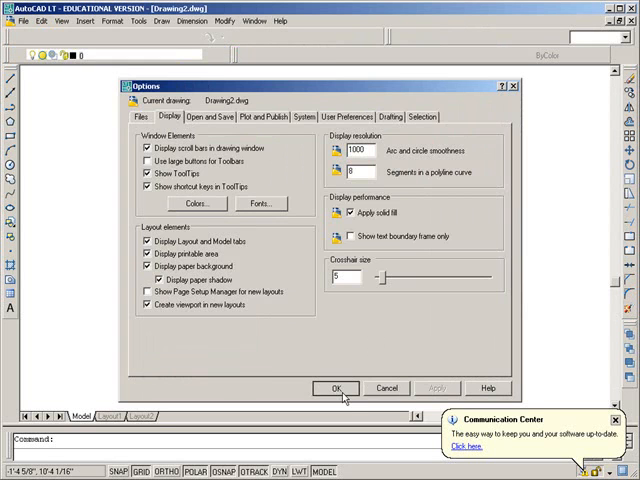
# Accept the Options settings with OK, leaving the white drawing area
pyautogui.click(336, 388)
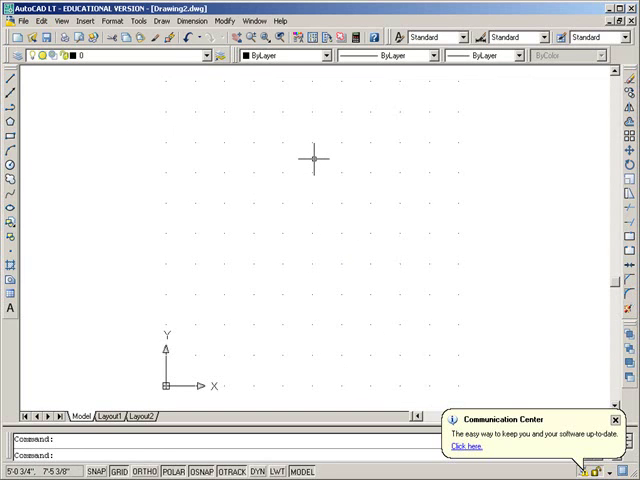
pyautogui.moveTo(310, 156)
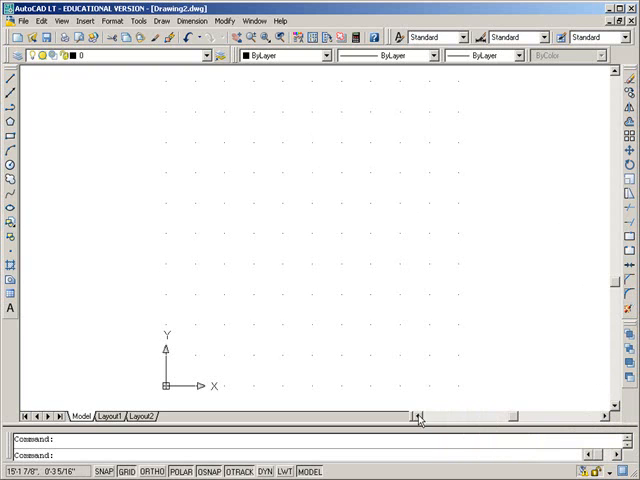
pyautogui.moveTo(578, 200)
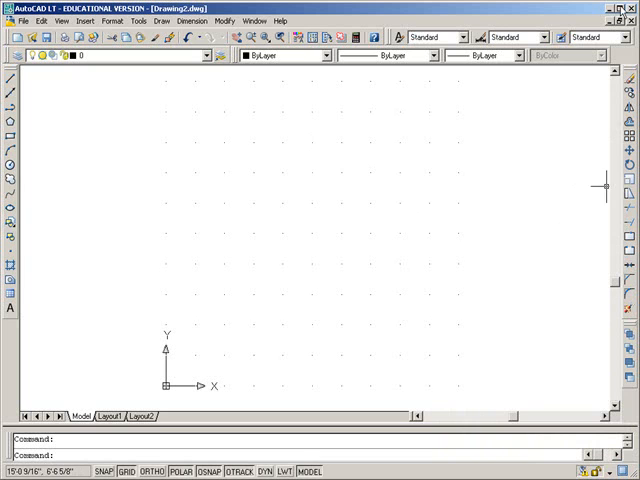
pyautogui.moveTo(544, 128)
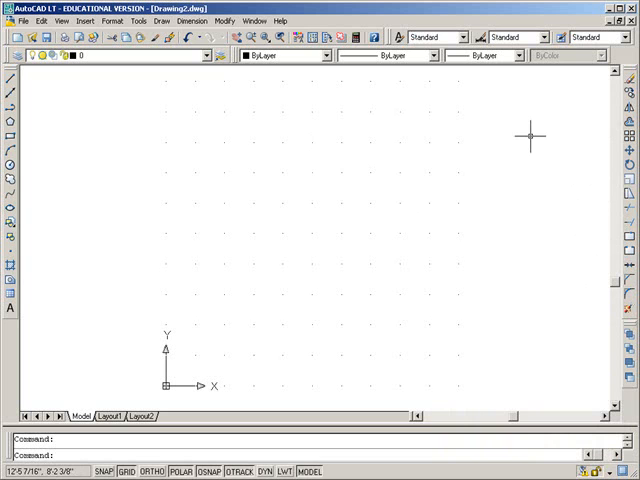
pyautogui.moveTo(620, 104)
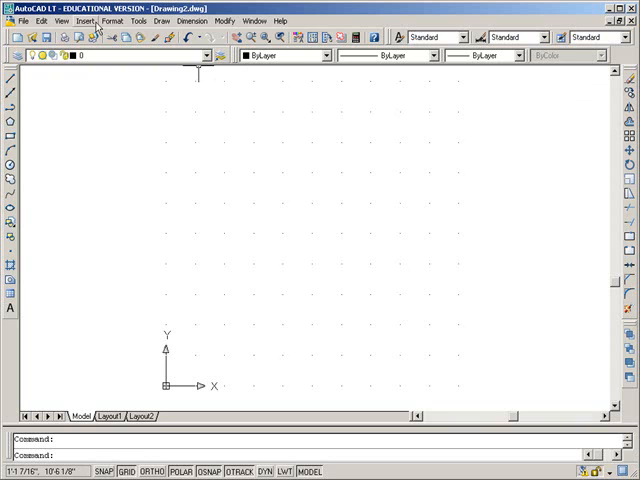
# In Options > Display, uncheck 'Display scroll bars in drawing window' and confirm with OK
pyautogui.click(144, 24)
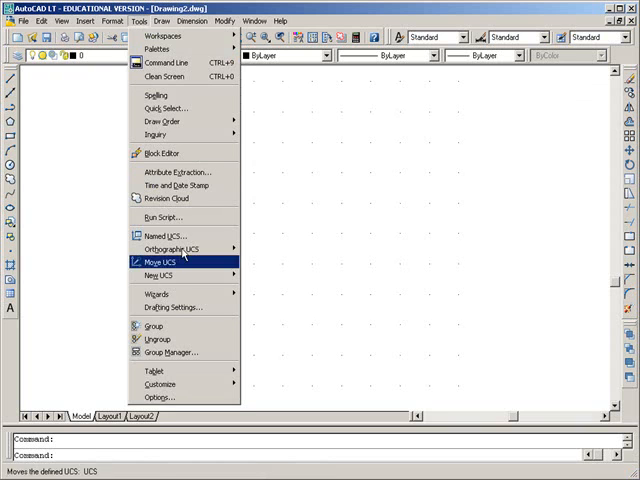
pyautogui.click(156, 396)
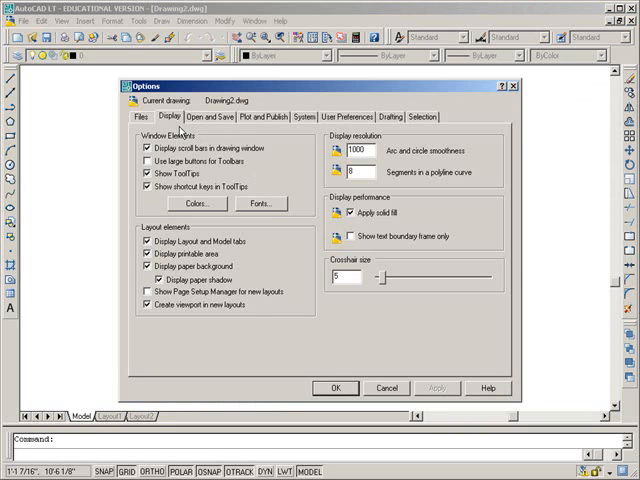
pyautogui.moveTo(304, 256)
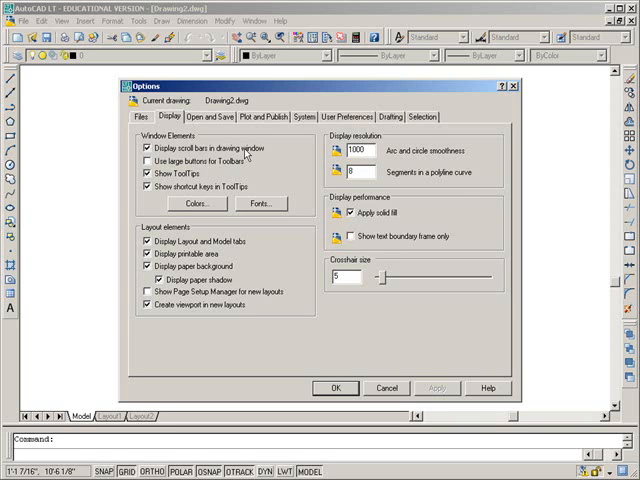
pyautogui.click(142, 148)
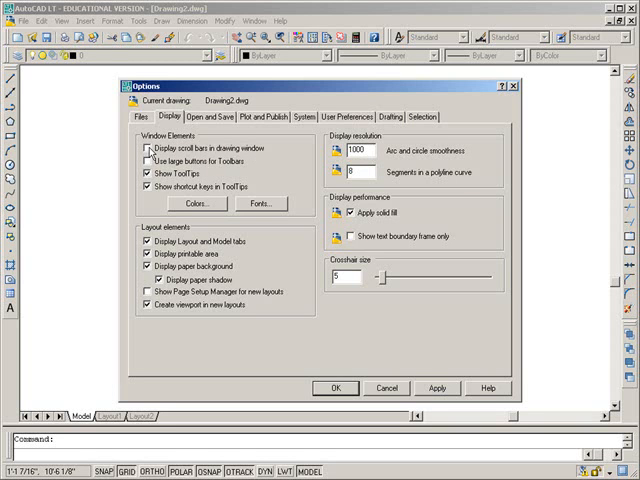
pyautogui.click(144, 148)
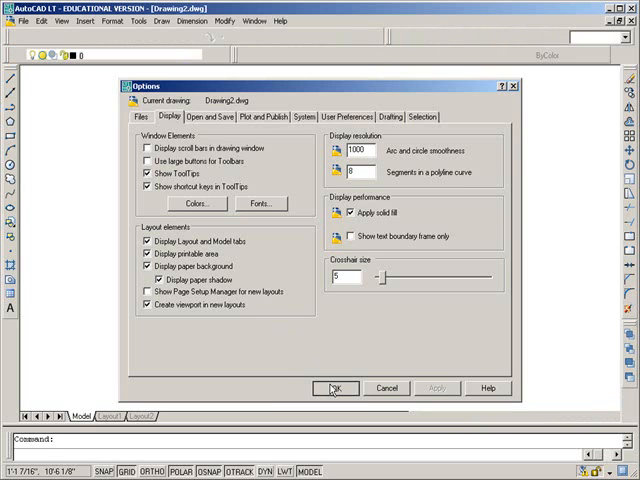
pyautogui.click(336, 388)
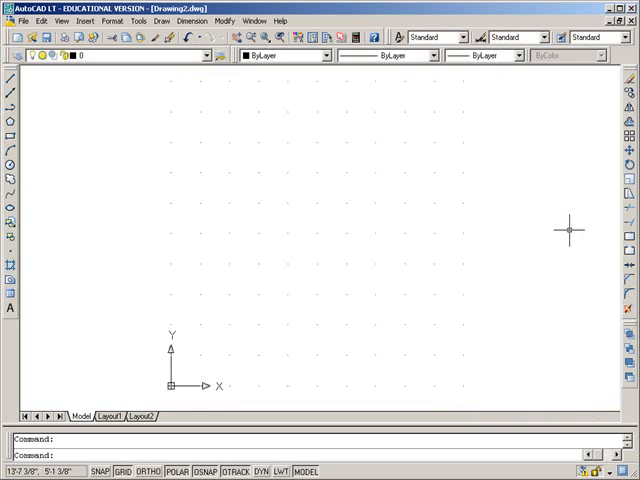